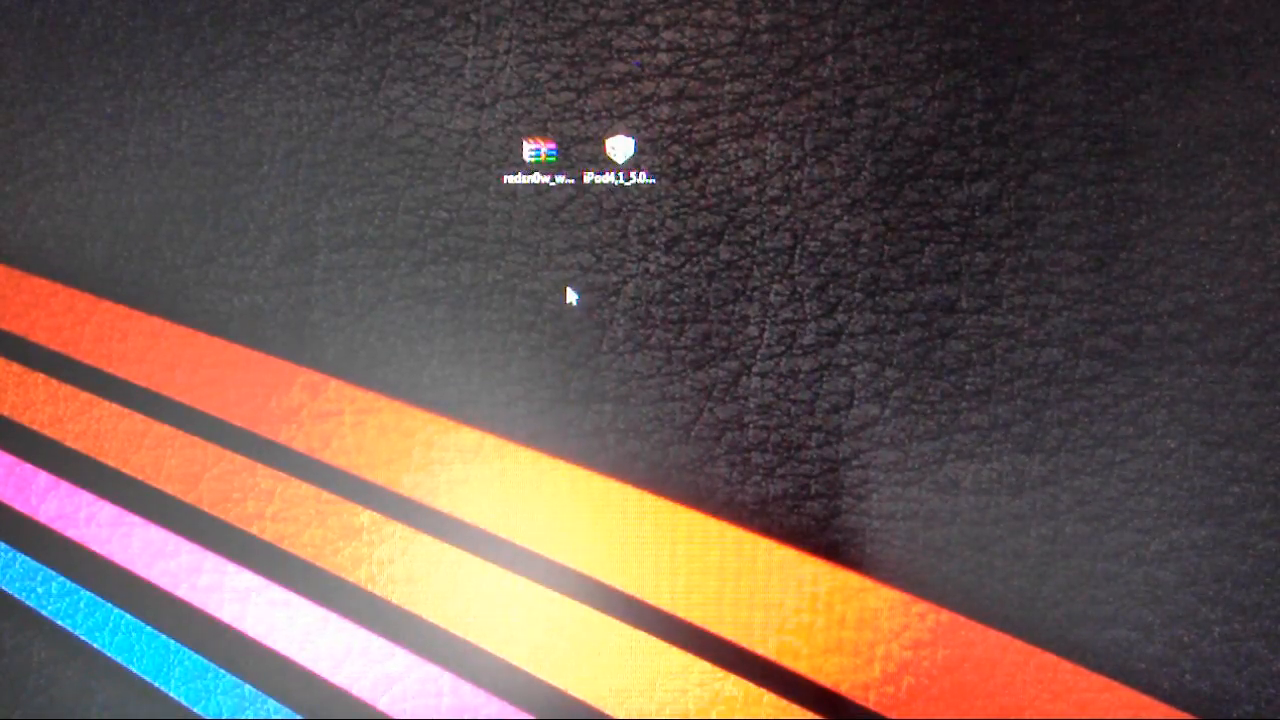
# Run redsn0w.exe as administrator from the extracted folder and approve the User Account Control prompt.
pyautogui.click(544, 156)
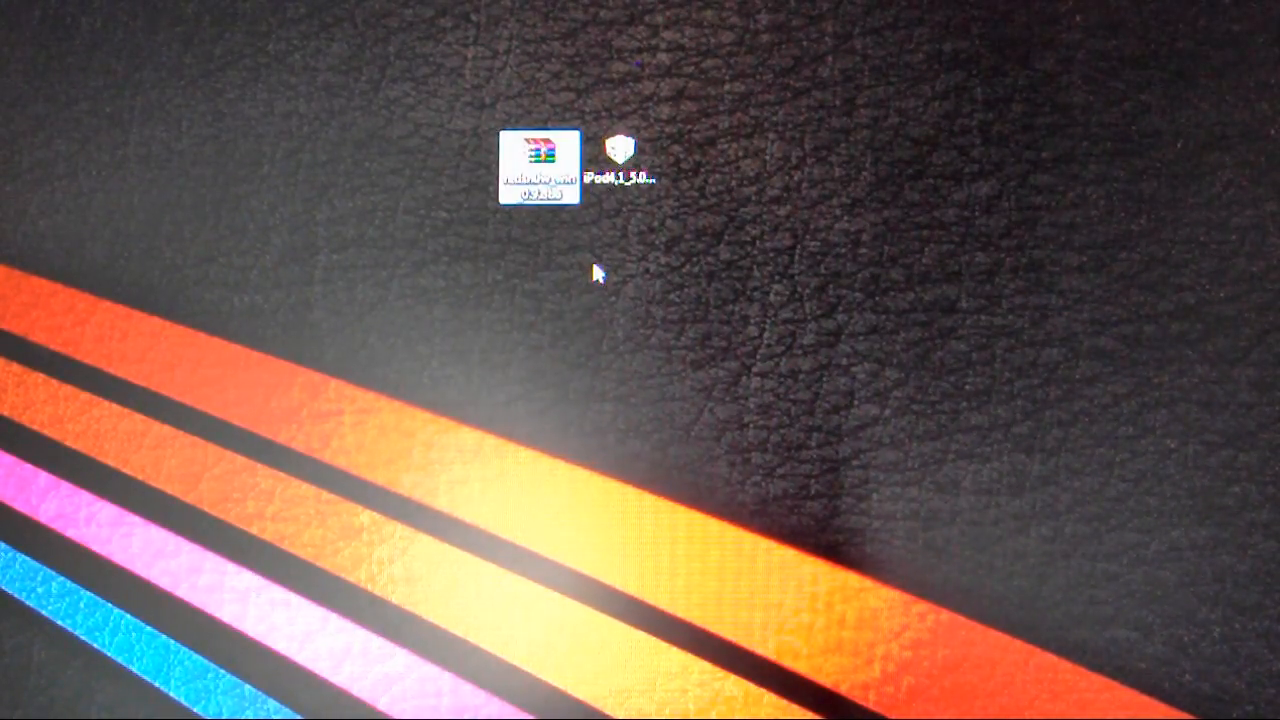
pyautogui.rightClick(540, 164)
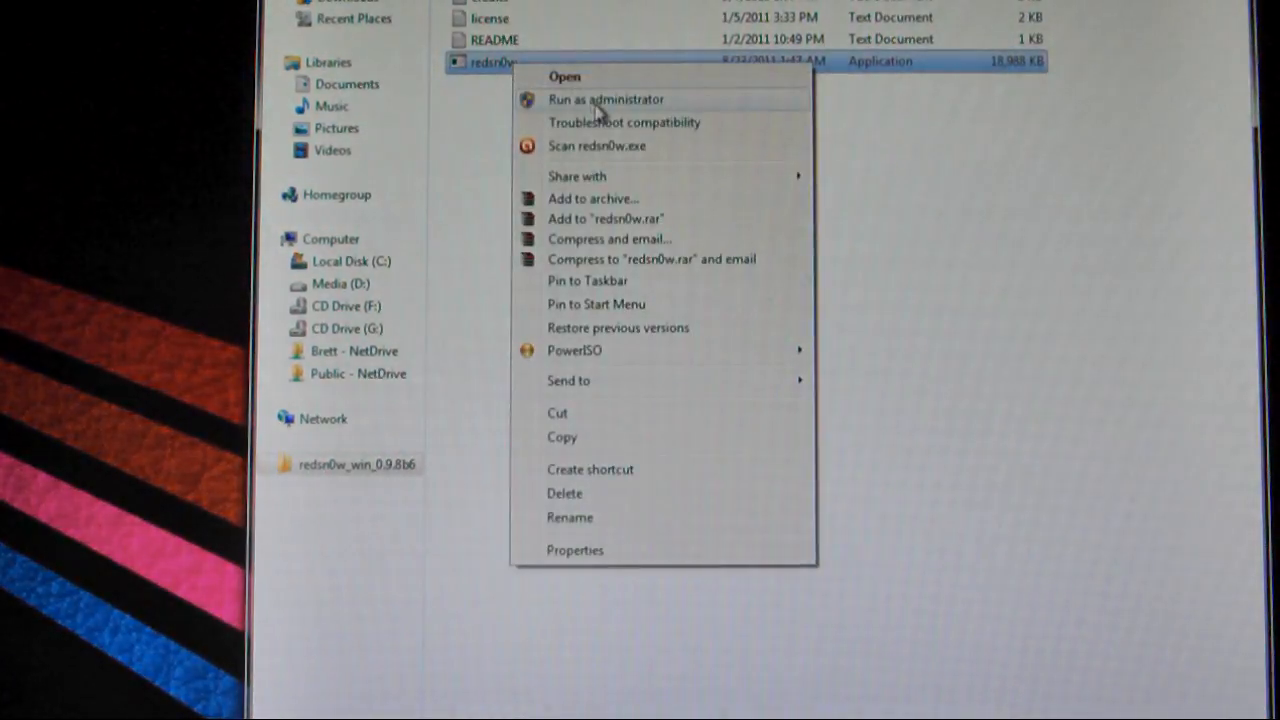
pyautogui.click(604, 100)
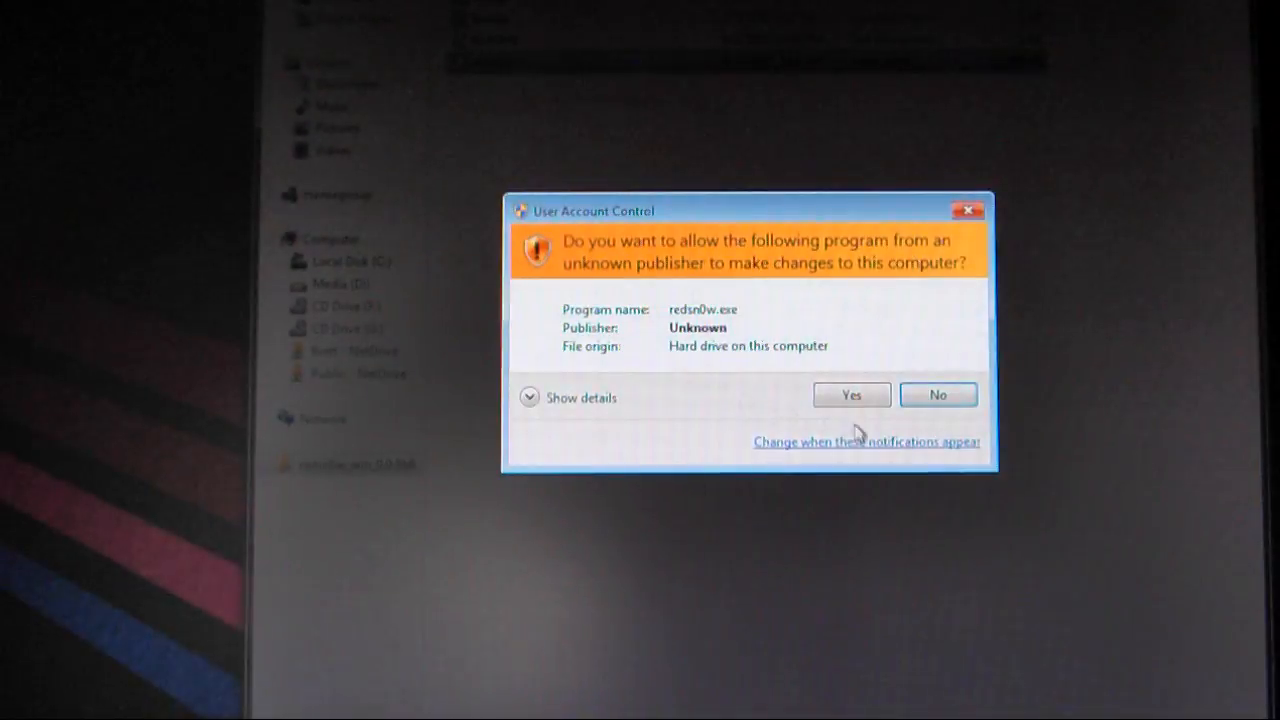
pyautogui.click(850, 394)
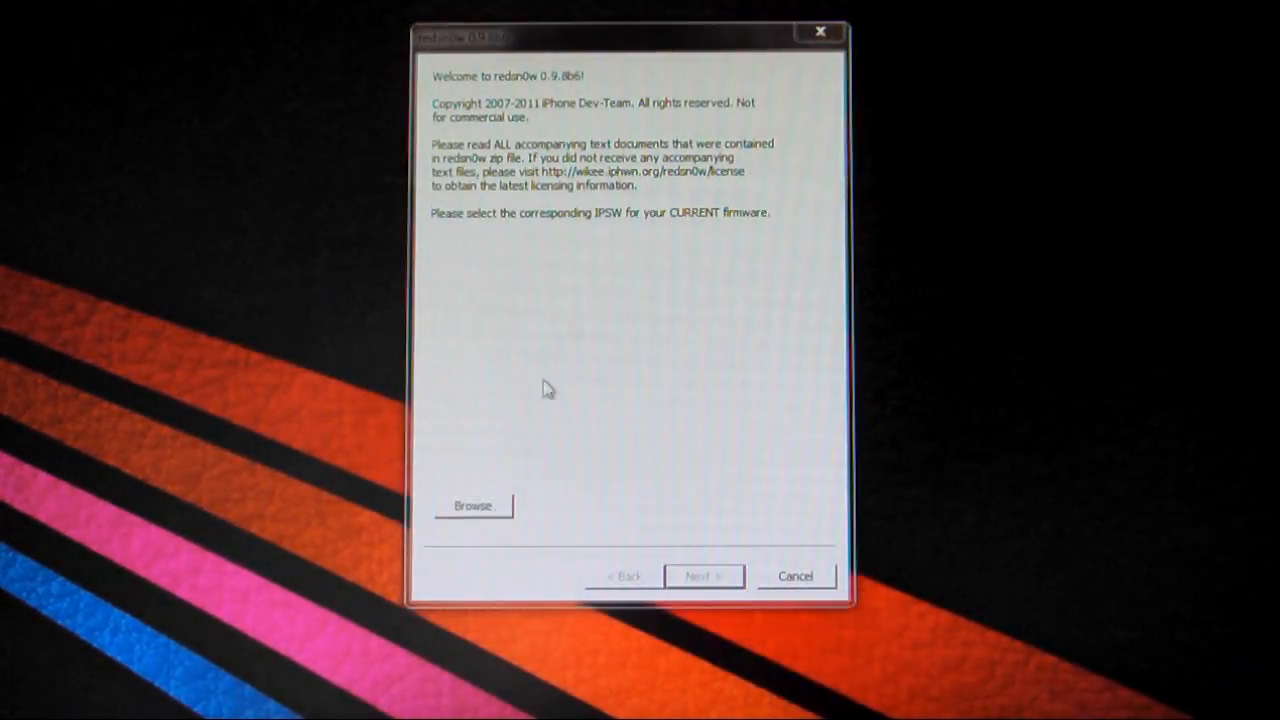
# Load iPod4,1_5.0_9A5302b_Restore.ipsw as the firmware and continue with Install Cydia selected.
pyautogui.click(472, 504)
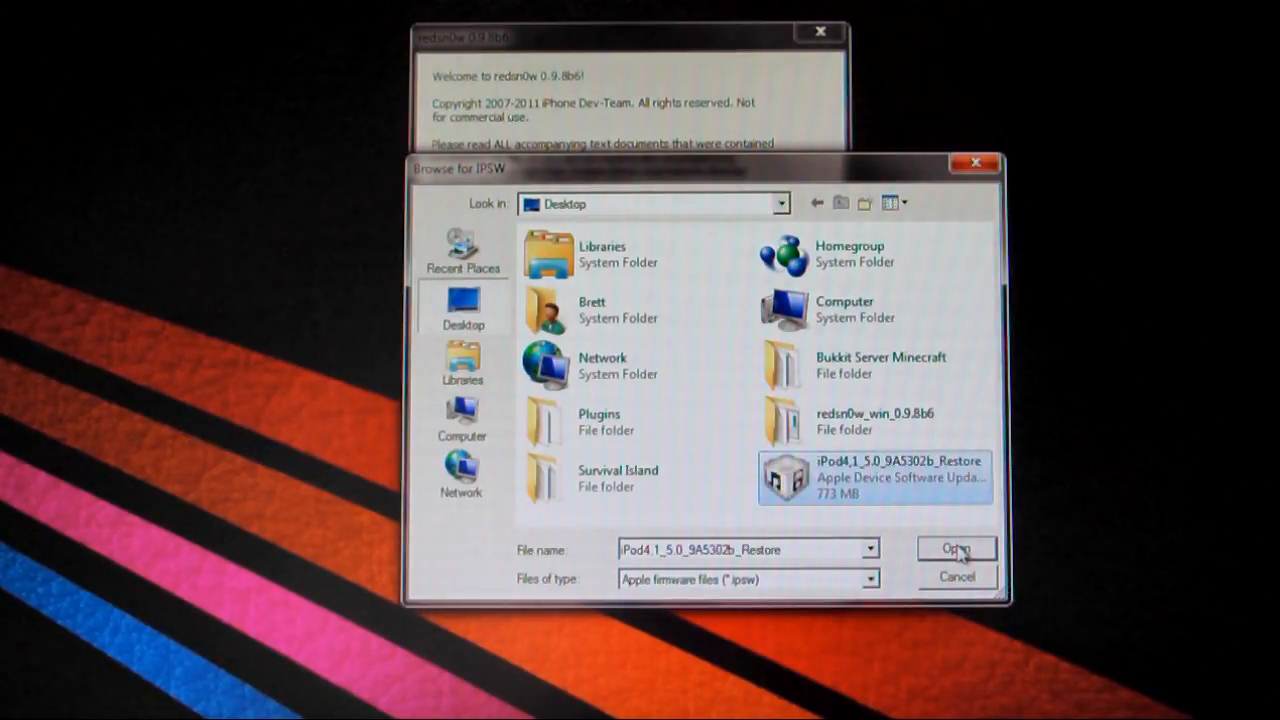
pyautogui.click(956, 548)
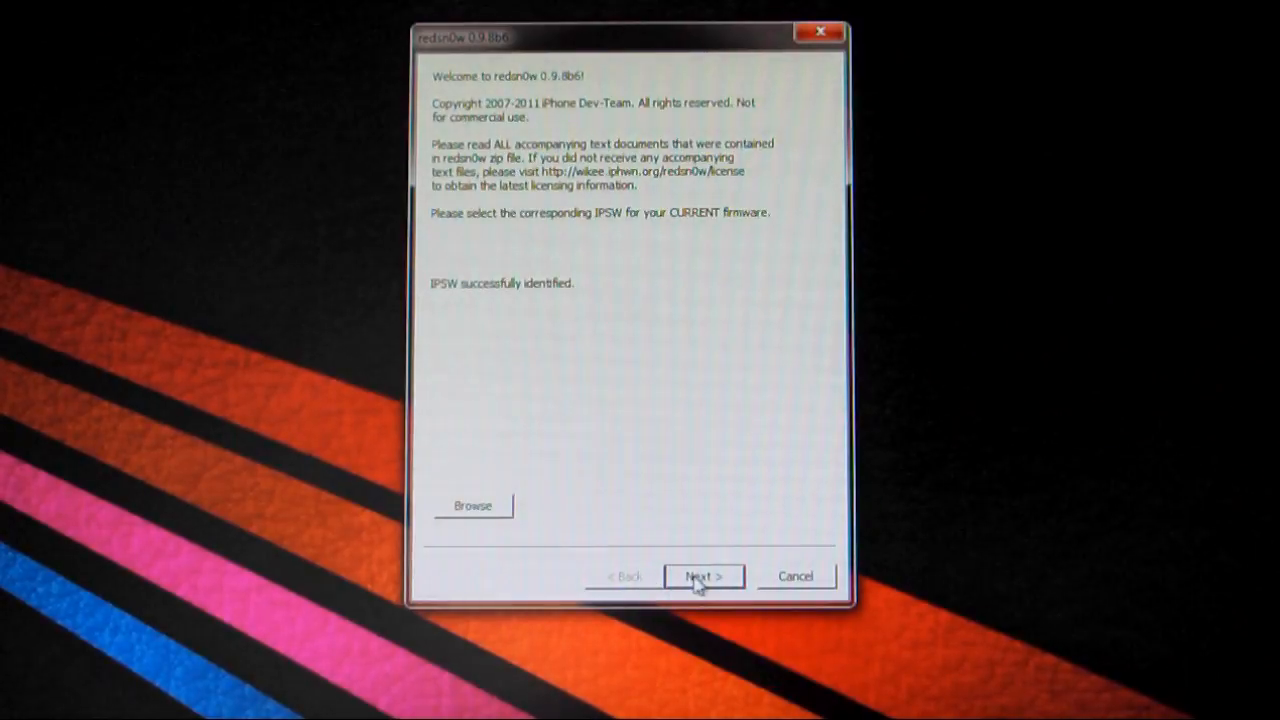
pyautogui.click(704, 576)
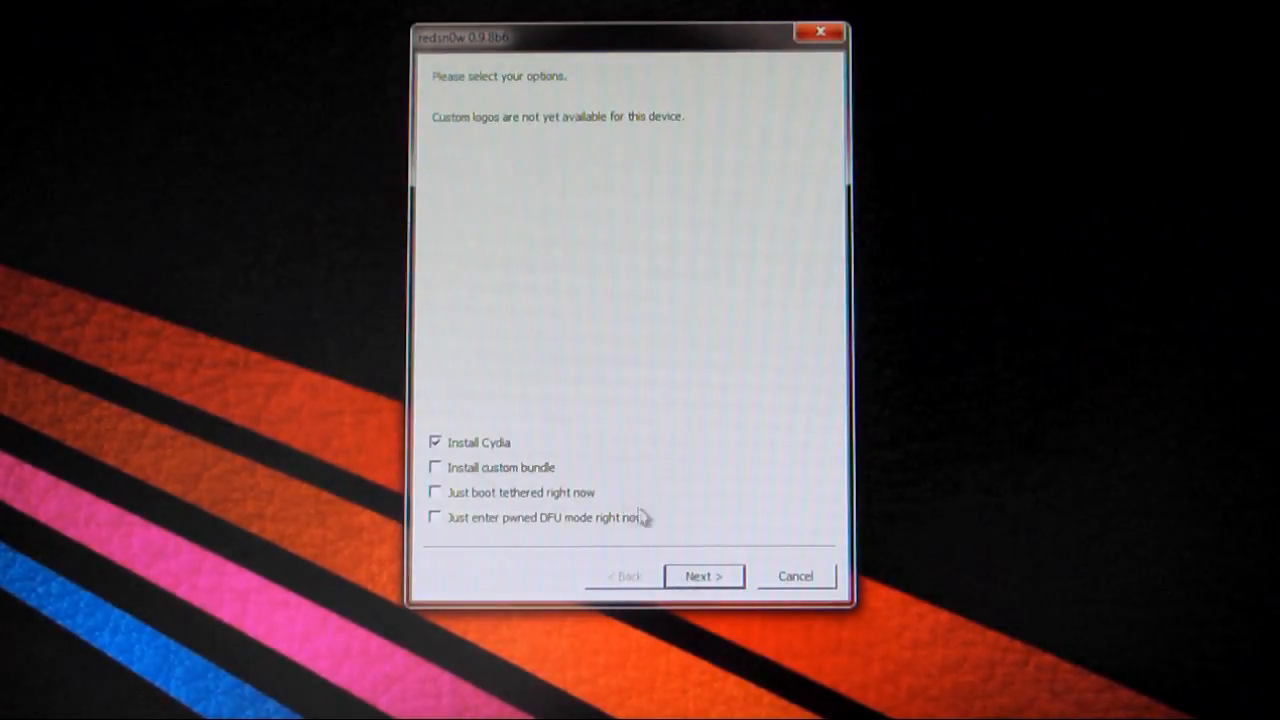
pyautogui.click(704, 576)
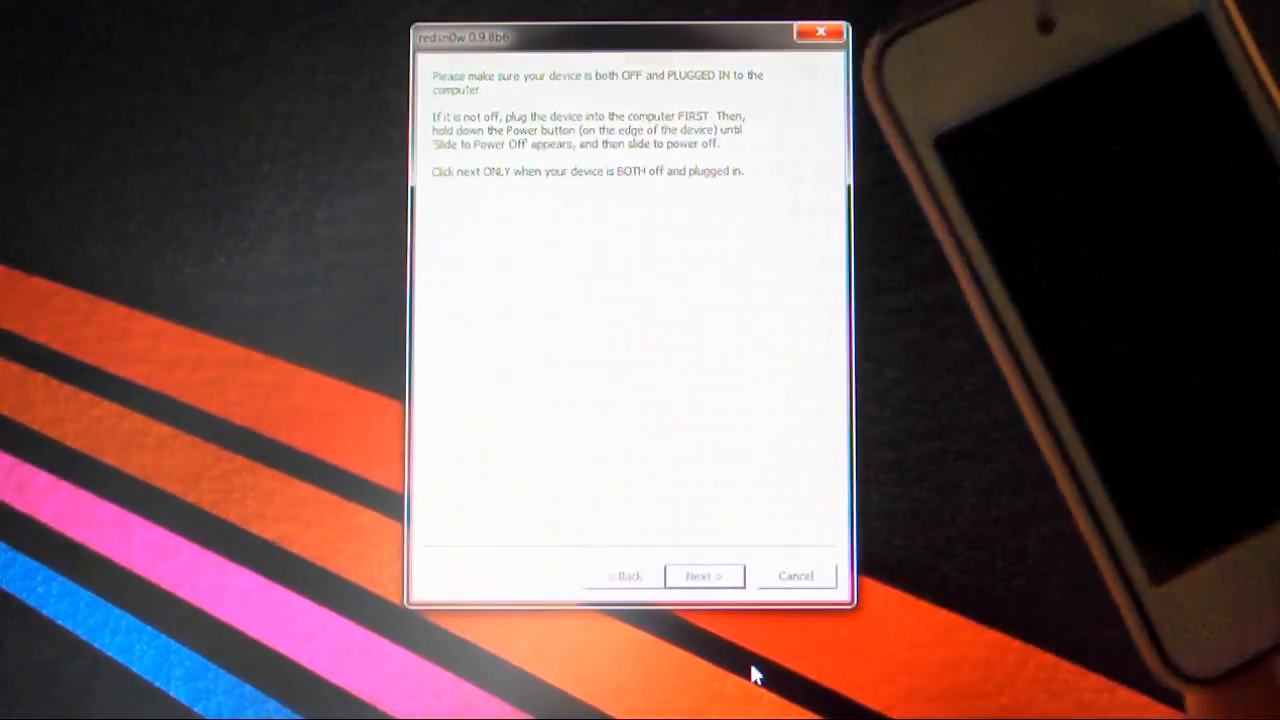
# Confirm the iPod is powered off and plugged in to proceed with the jailbreak.
pyautogui.click(704, 576)
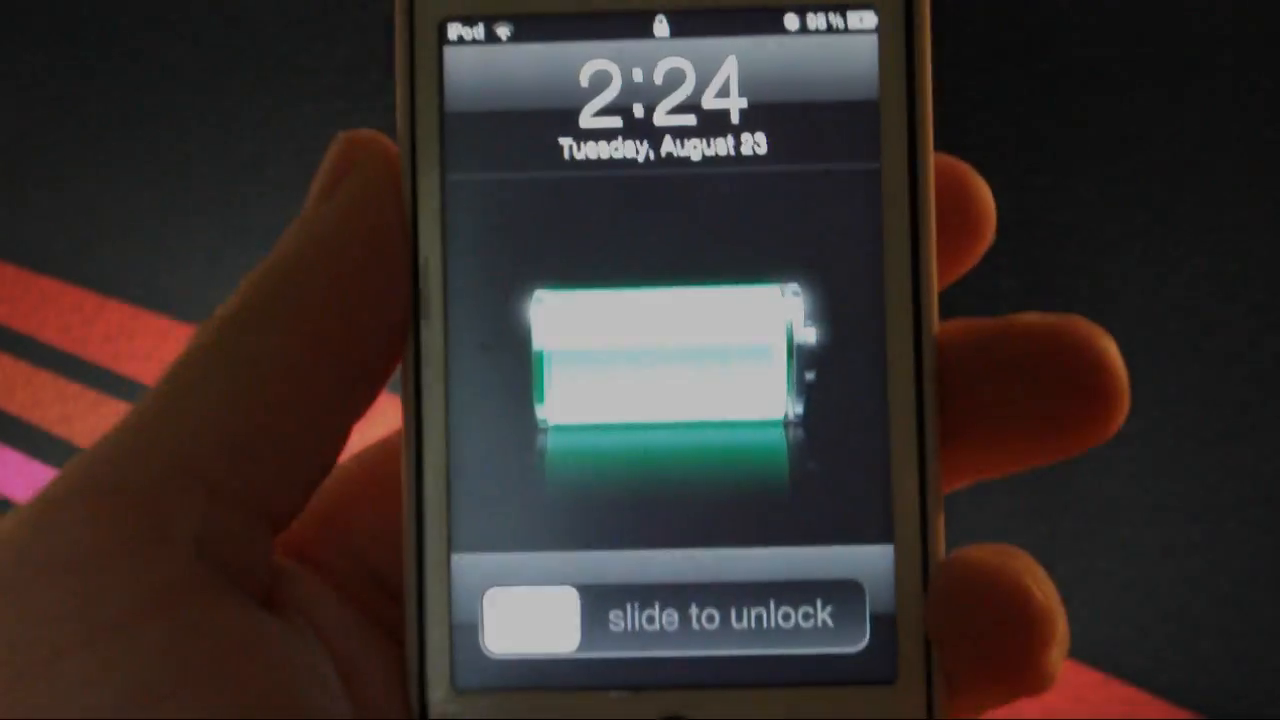
# Slide to unlock the iPod from its lock screen.
pyautogui.moveTo(540, 612); pyautogui.dragTo(850, 612)
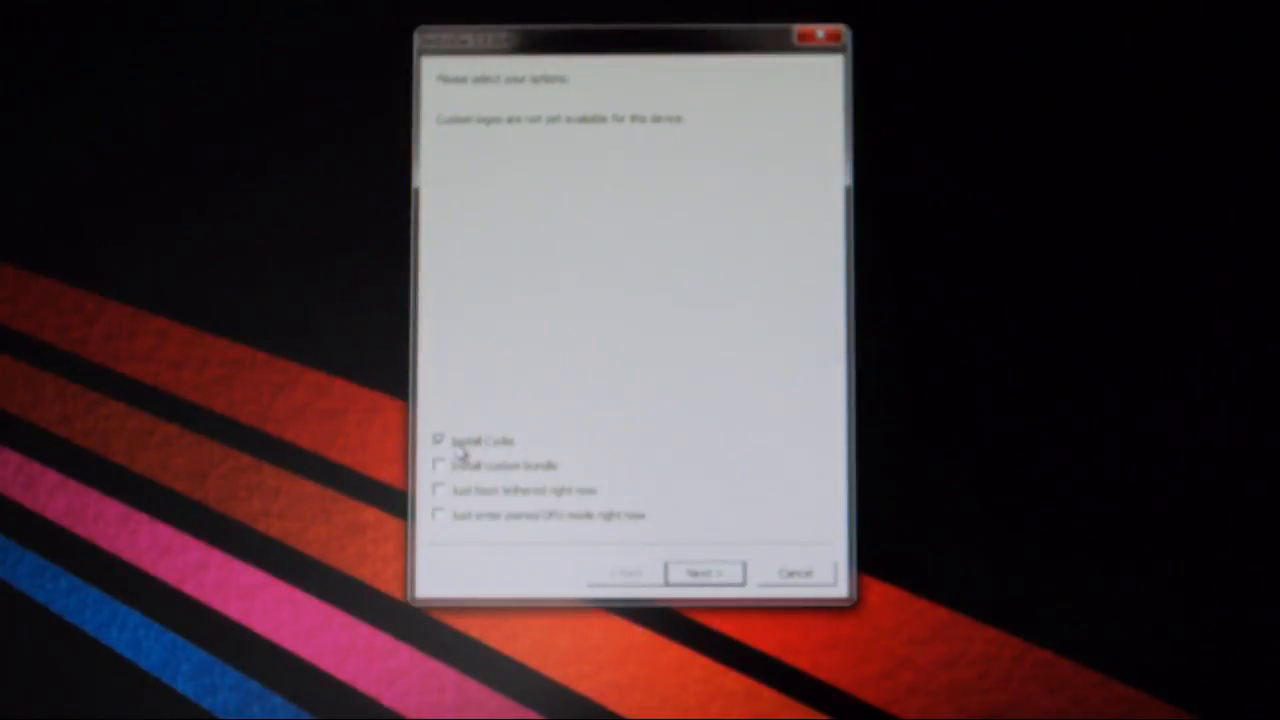
# Uncheck Install Cydia on the jailbreak options page for the tethered boot.
pyautogui.click(438, 442)
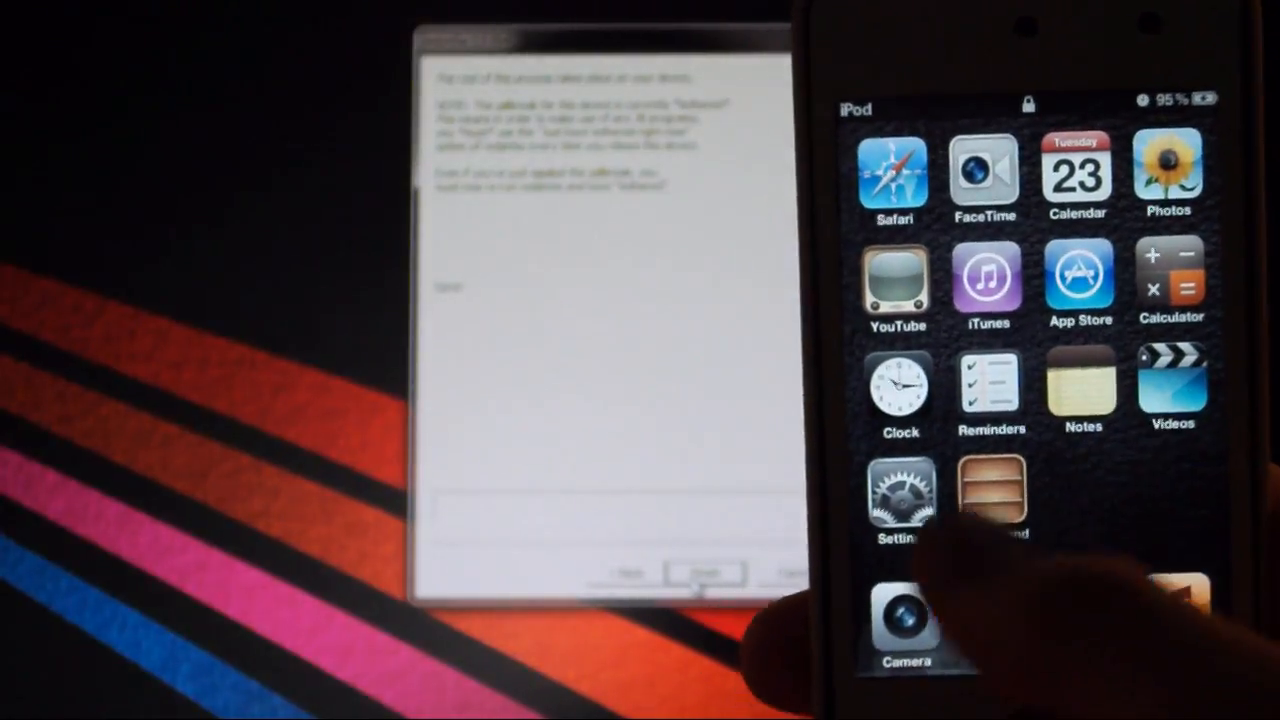
# Launch Cydia from the home screen and keep the User profile so the database update begins.
pyautogui.hscroll(-3)
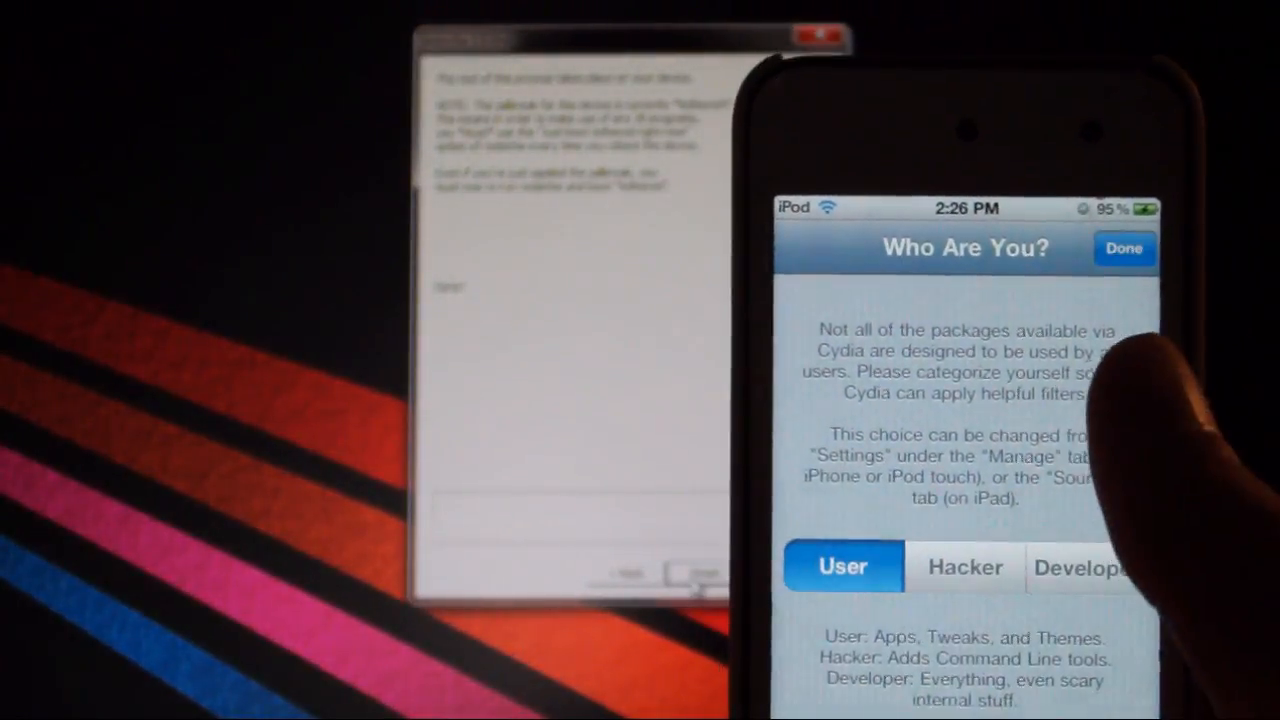
pyautogui.click(1124, 248)
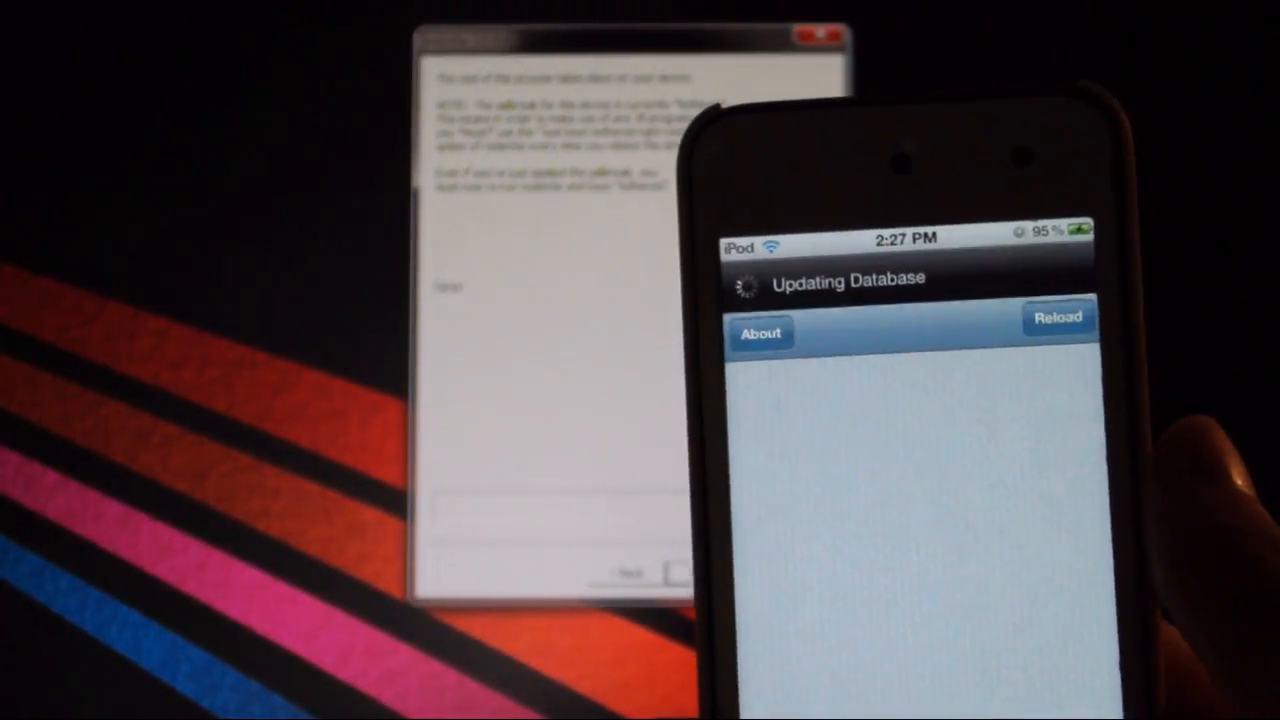